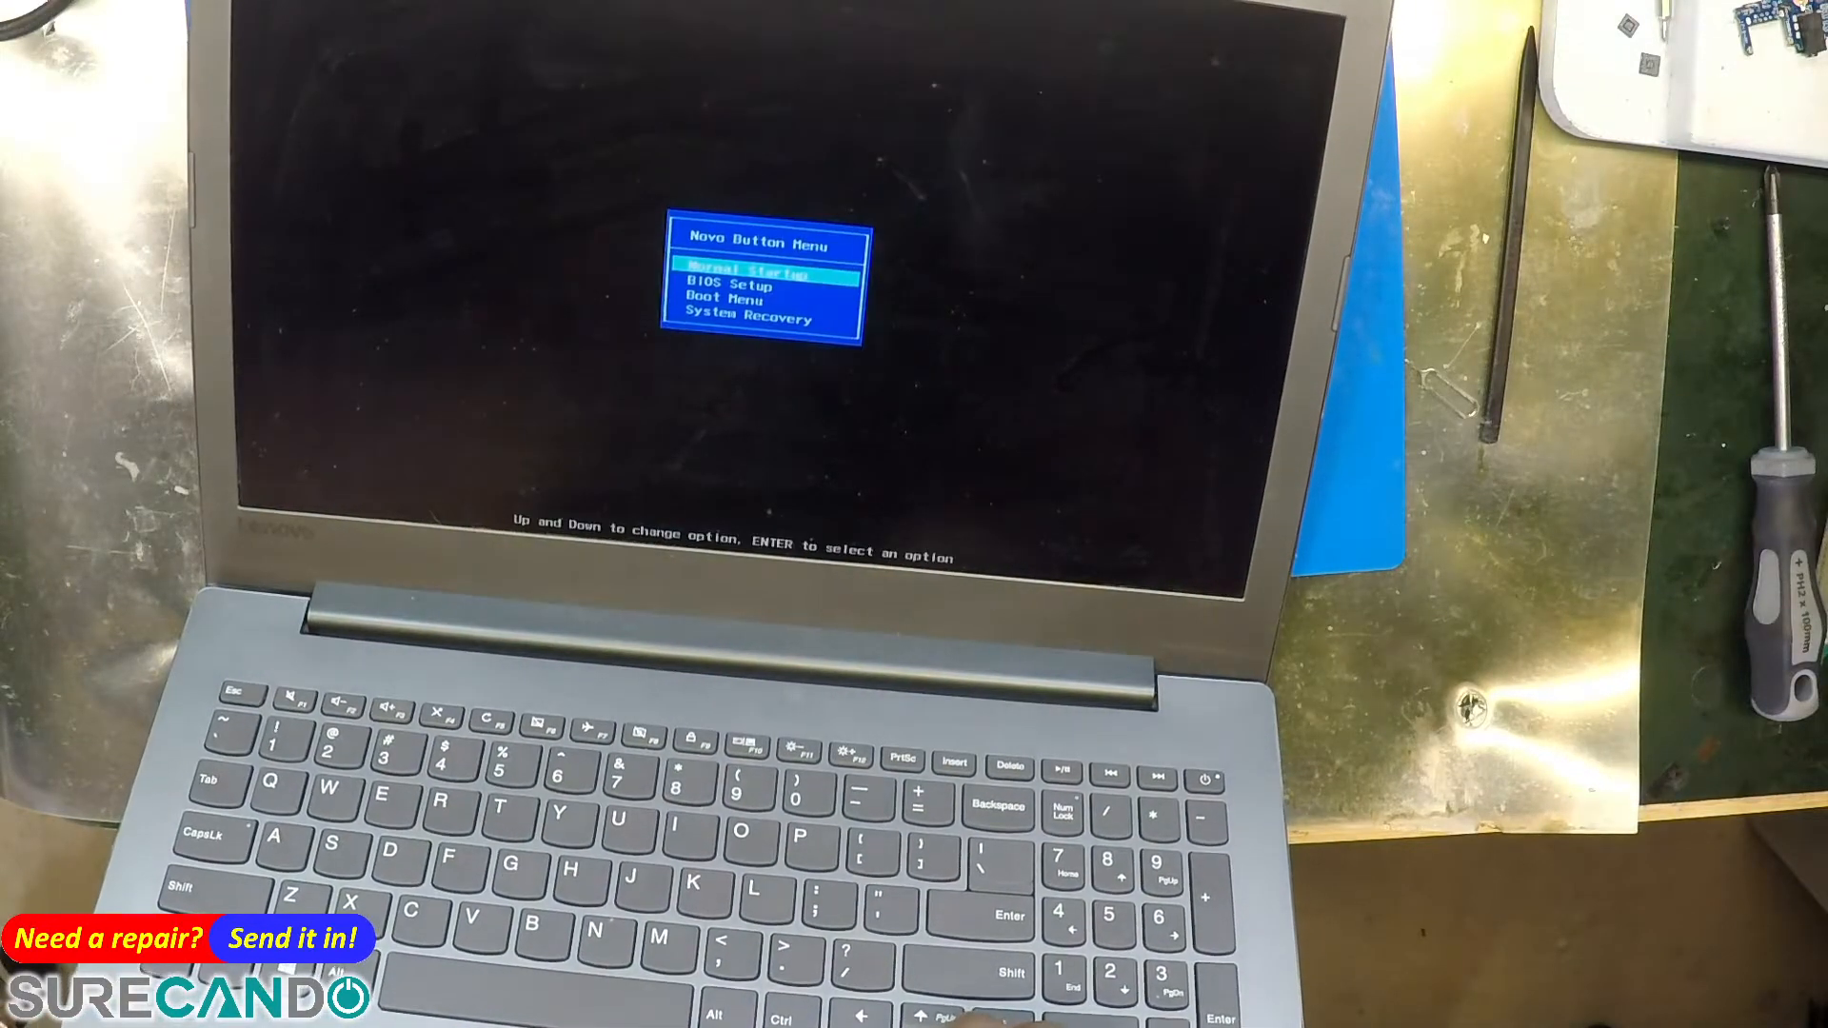
Step: Highlight BIOS Setup in the Novo Button Menu instead of Normal Startup
{"action": "key", "text": "Down"}
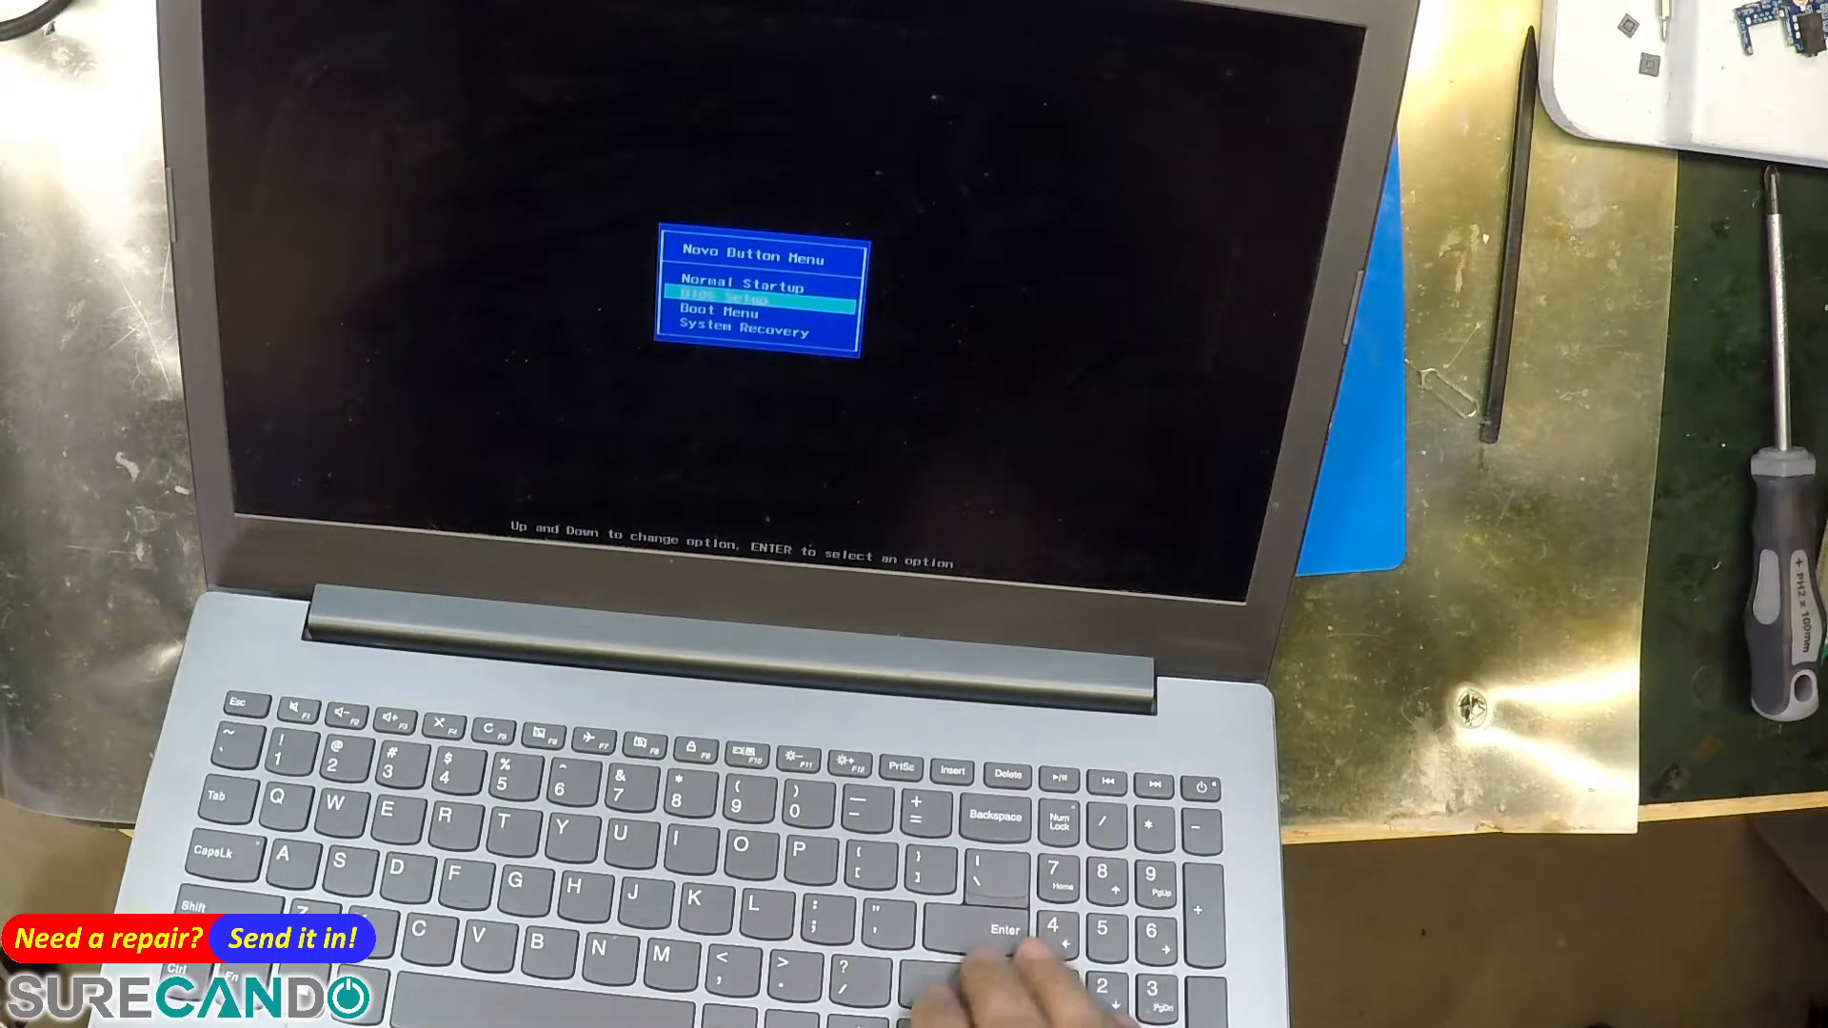
Step: Enter BIOS Setup, review Boot Mode UEFI and Fast Boot, then save and exit with F10
{"action": "key", "text": "Enter"}
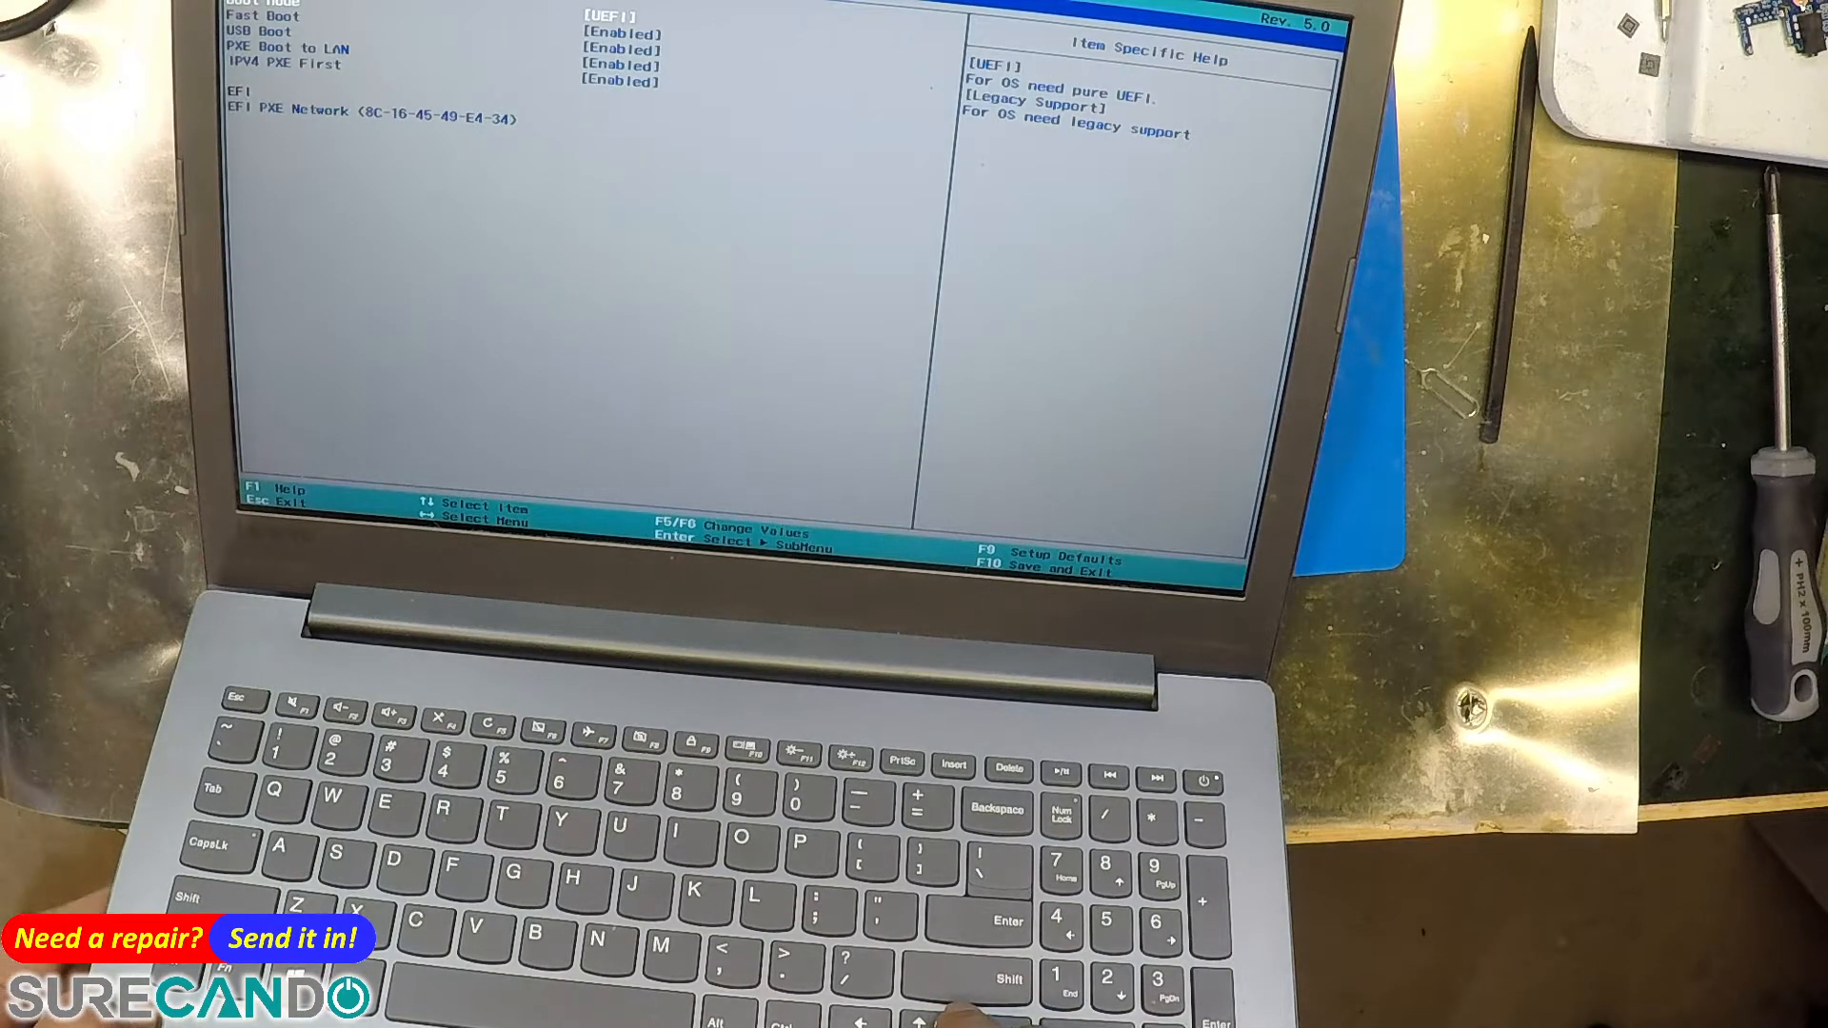
{"action": "key", "text": "enter"}
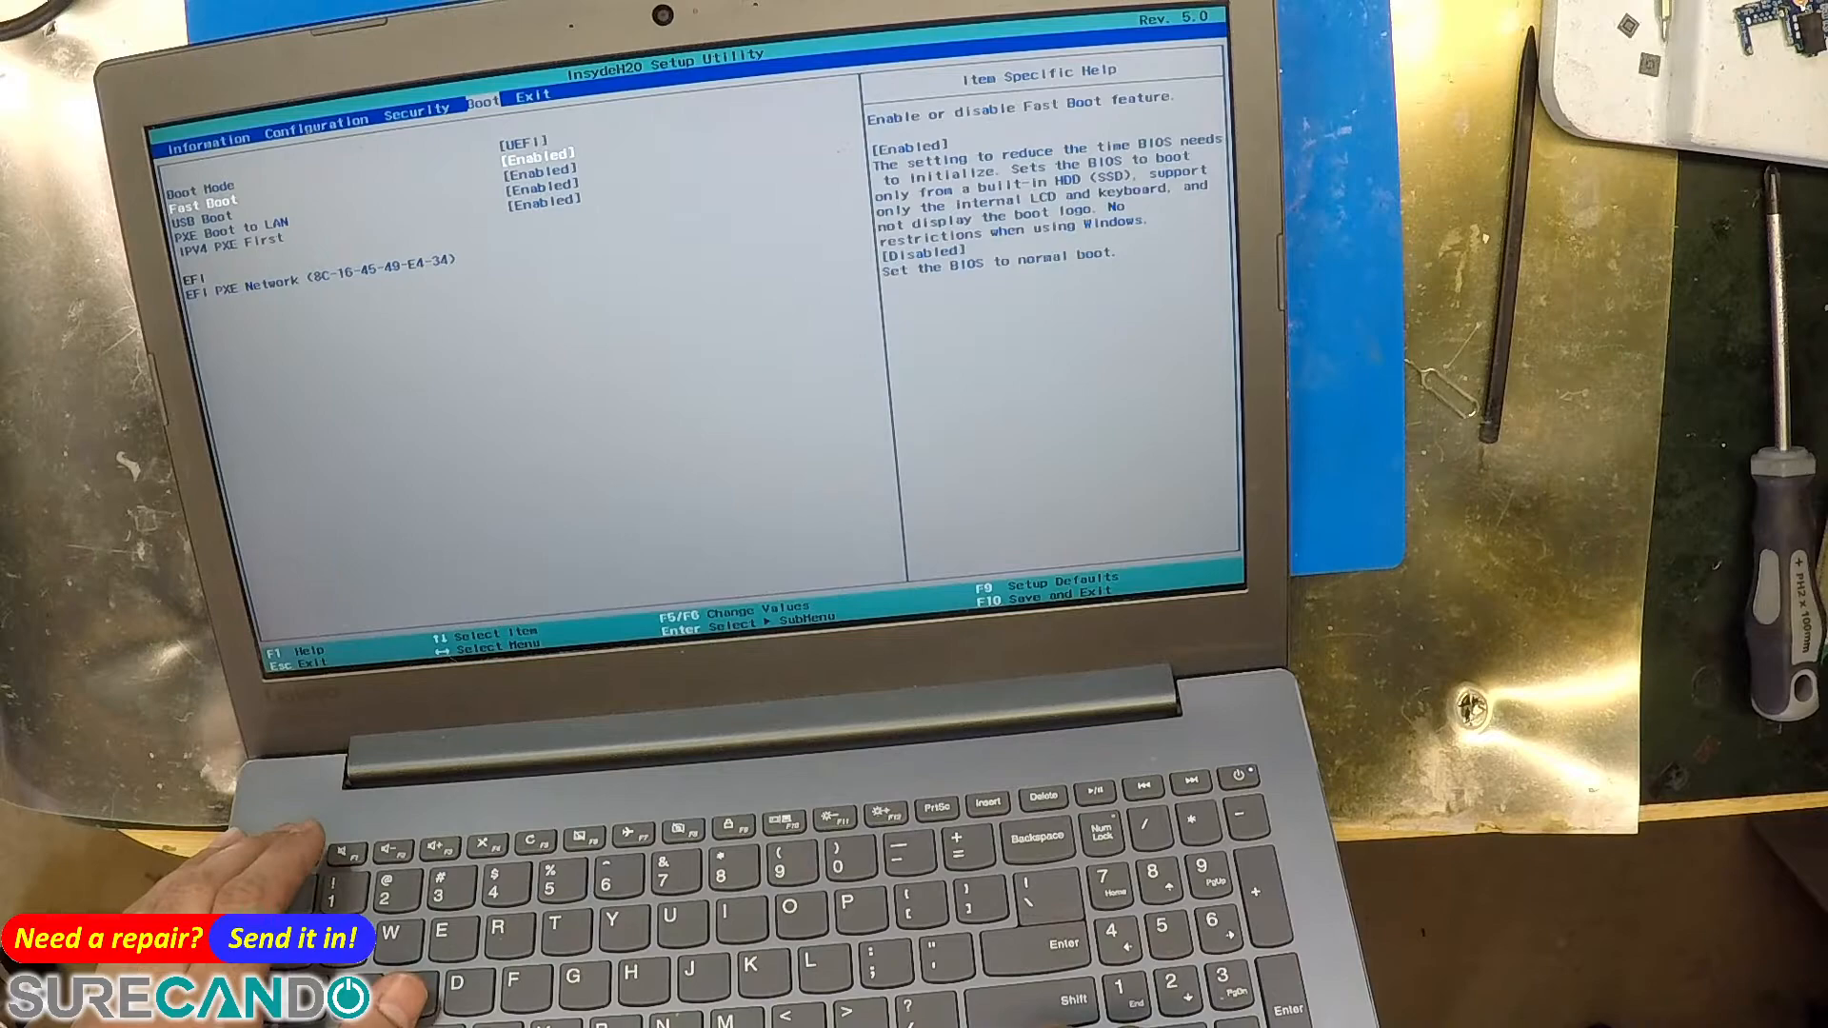
{"action": "key", "text": "F10"}
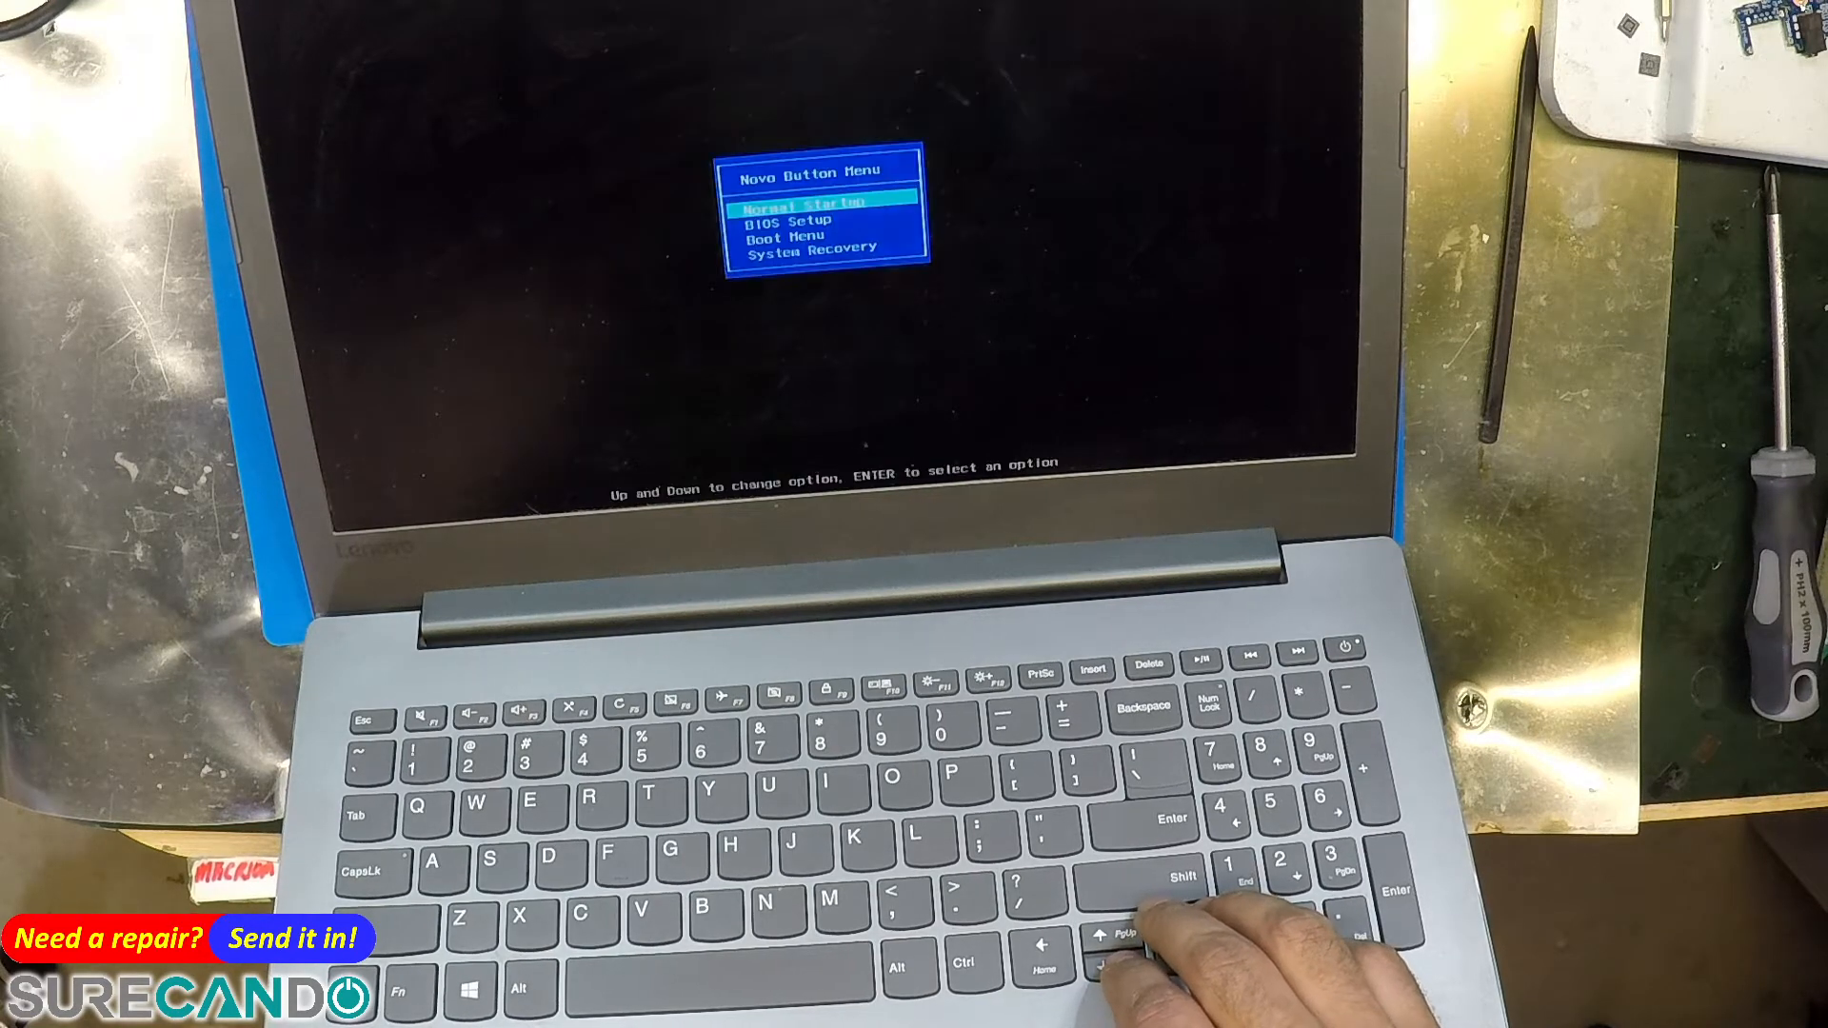
Step: Launch Boot Menu from the Novo Button Menu so the laptop starts up
{"action": "key", "text": "down"}
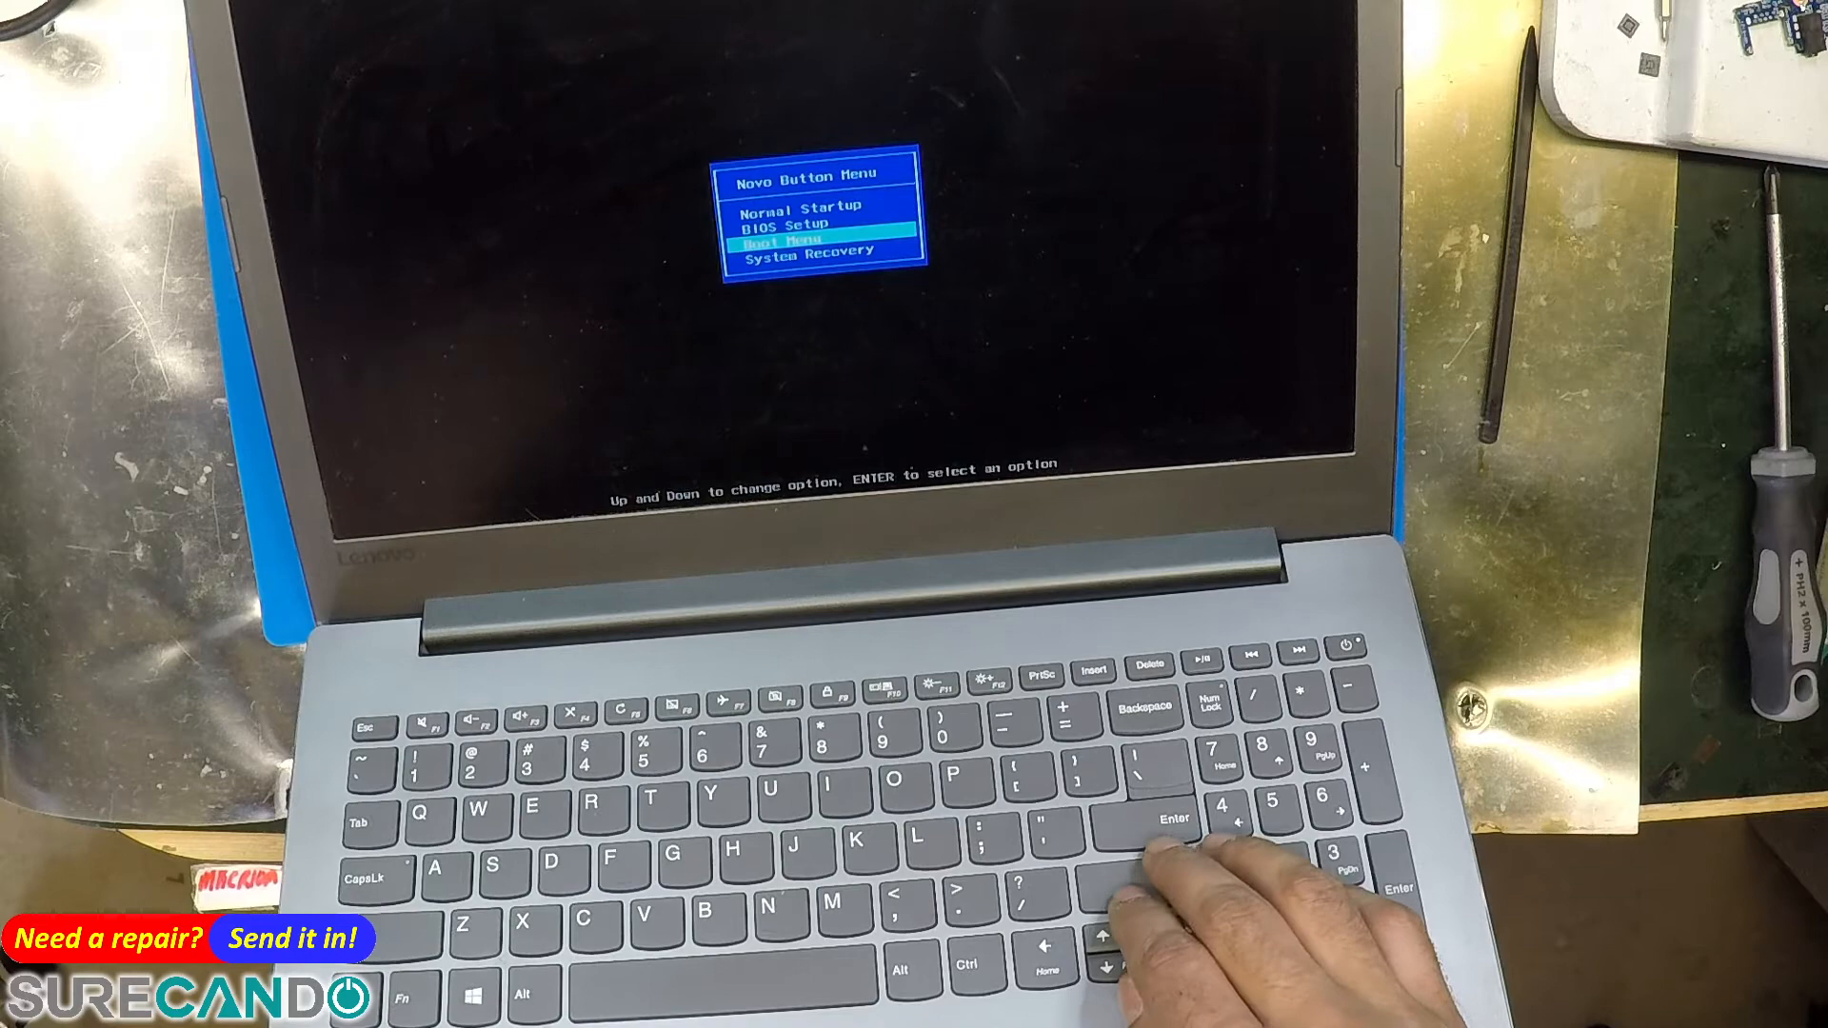
{"action": "key", "text": "enter"}
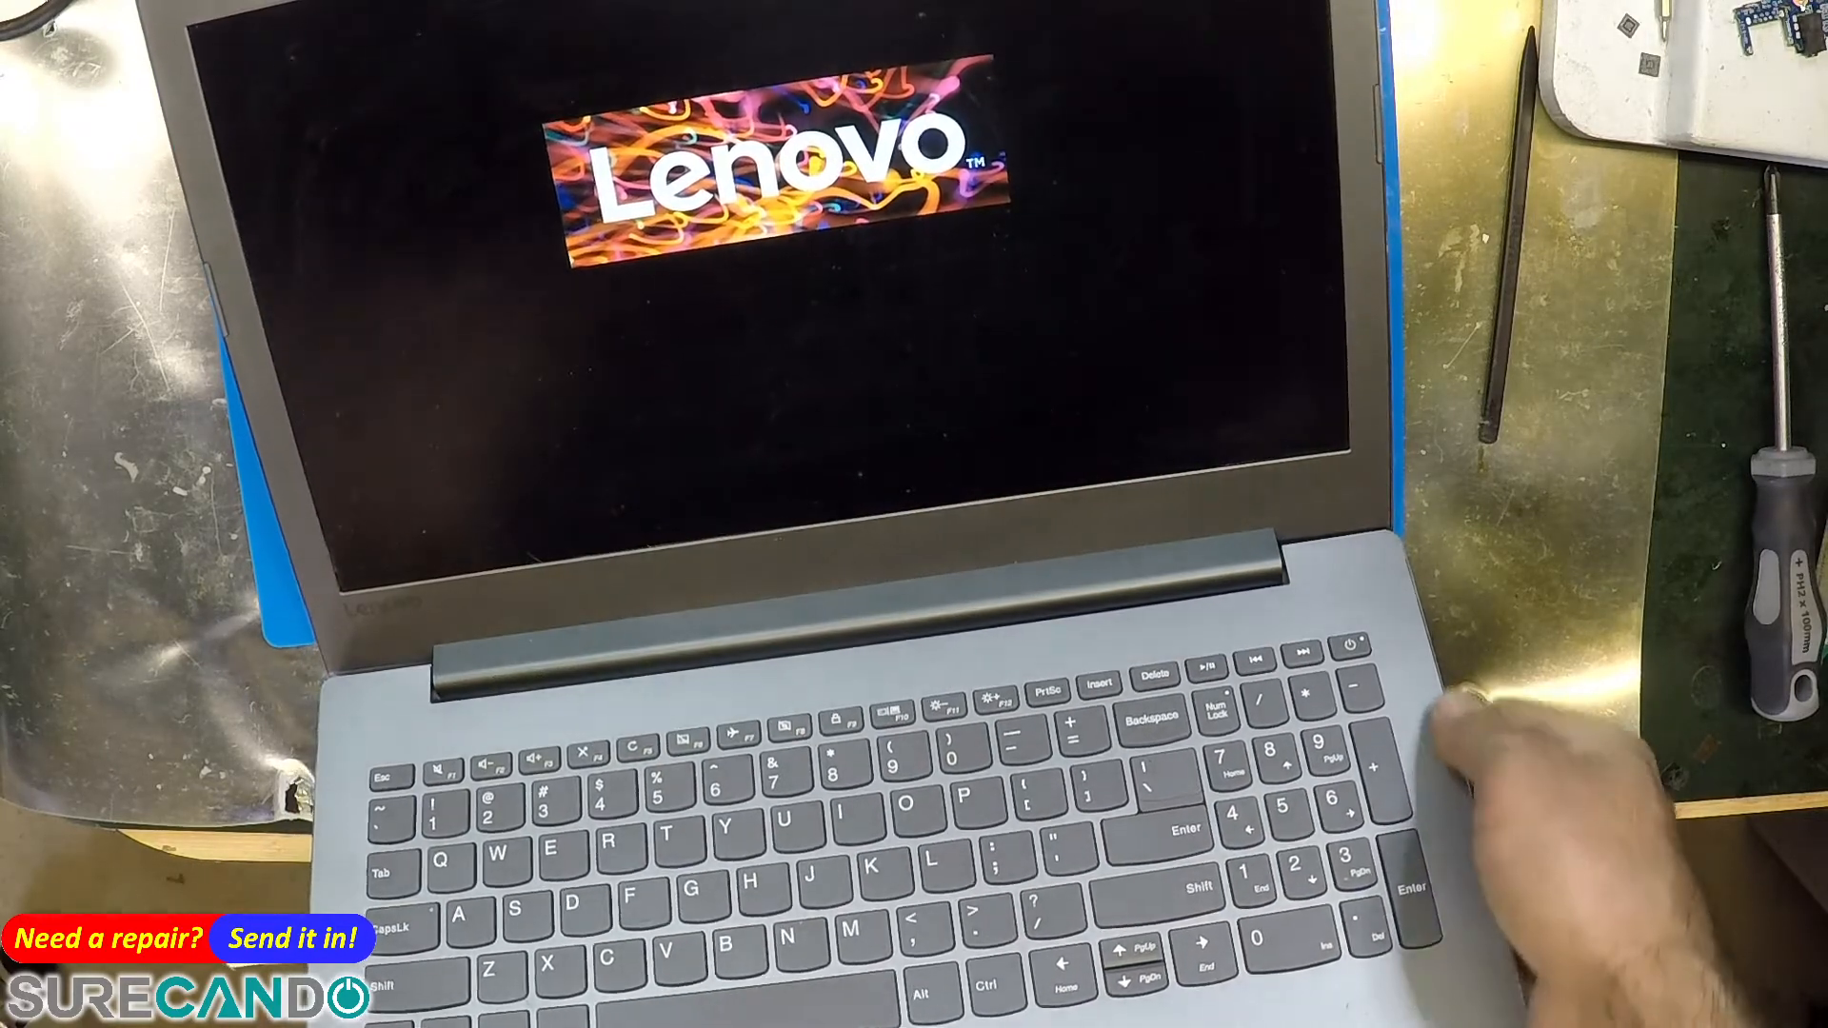